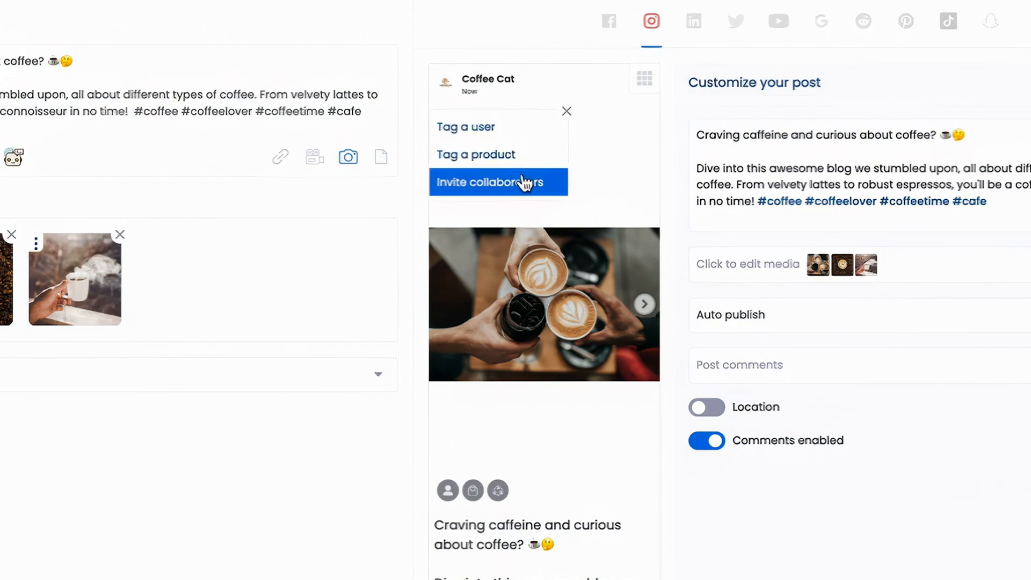
mouse_move(539, 189)
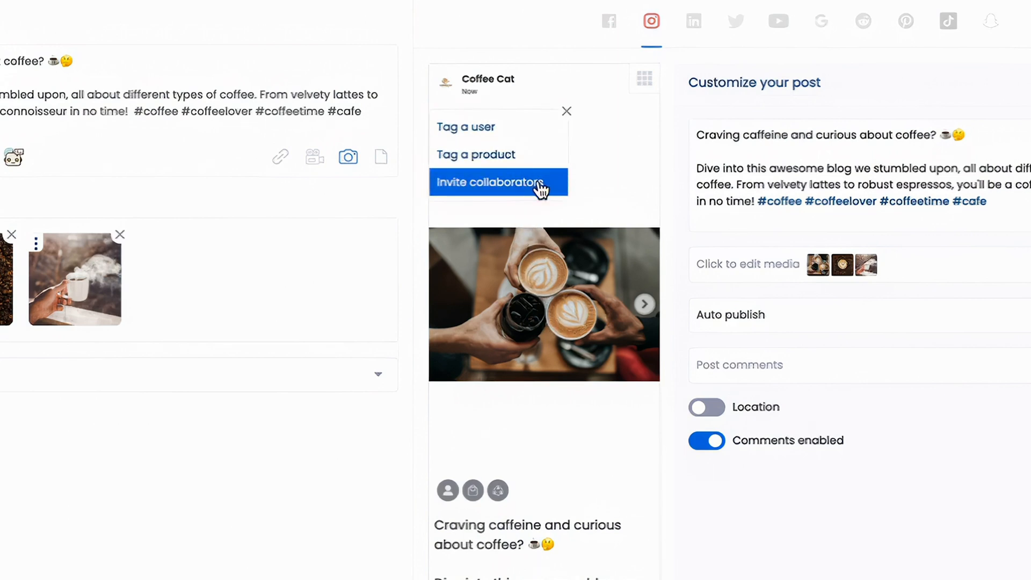
left_click(489, 182)
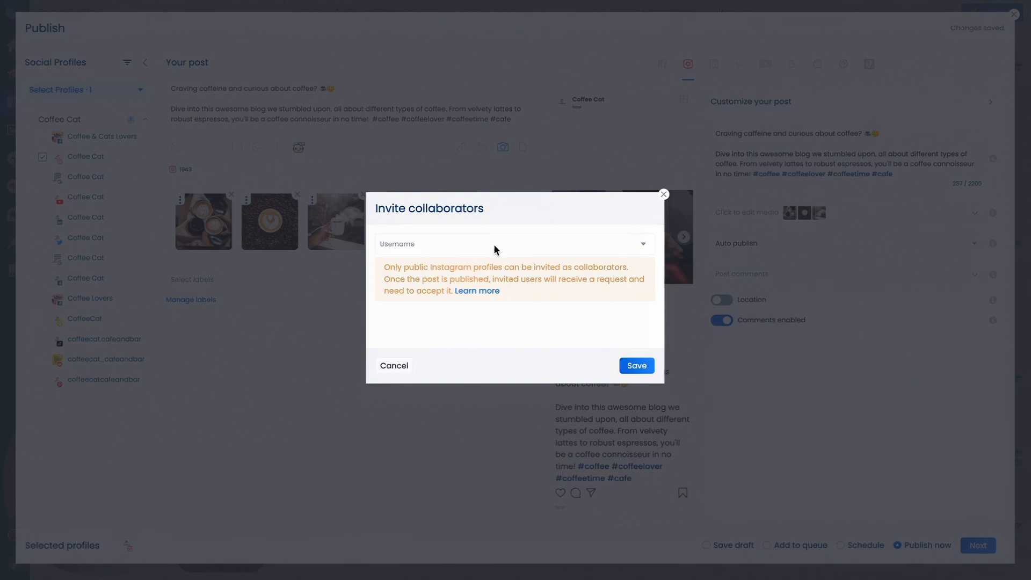
type("vivi.mems")
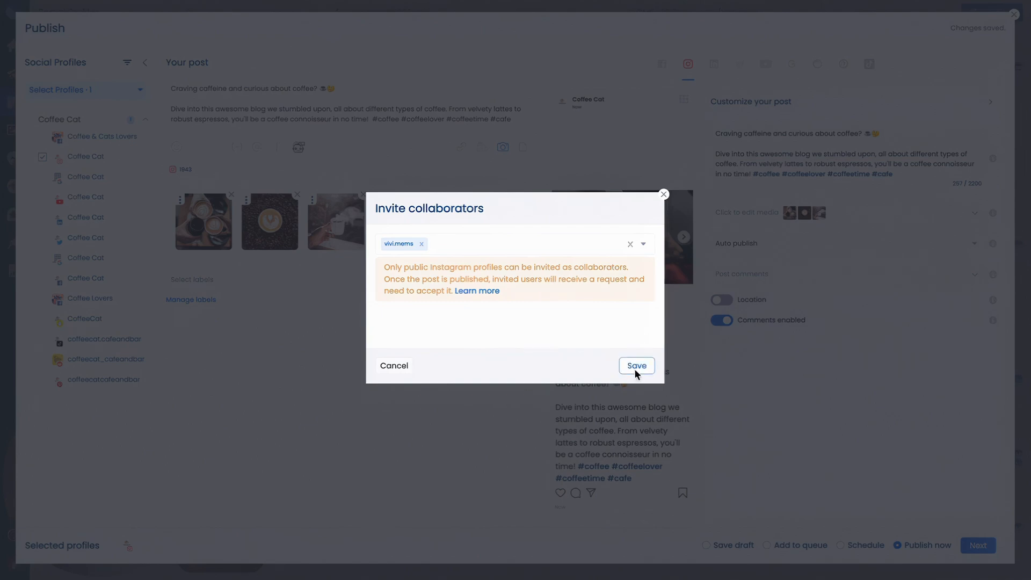
left_click(635, 366)
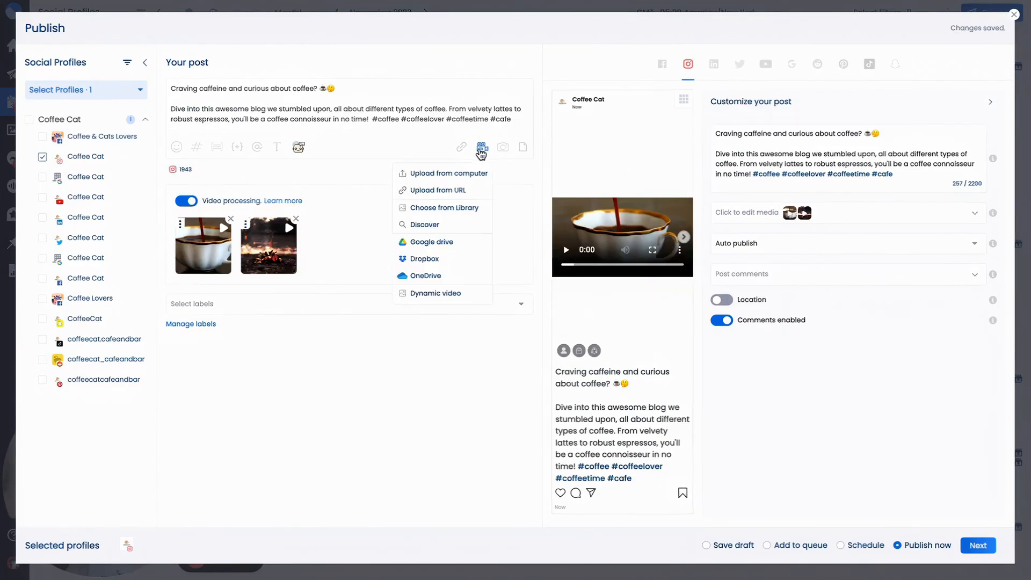
Step: Dismiss the media menu and save vivi.mems as collaborator, crediting 'Coffee Cat and vivi.mems'
left_click(392, 334)
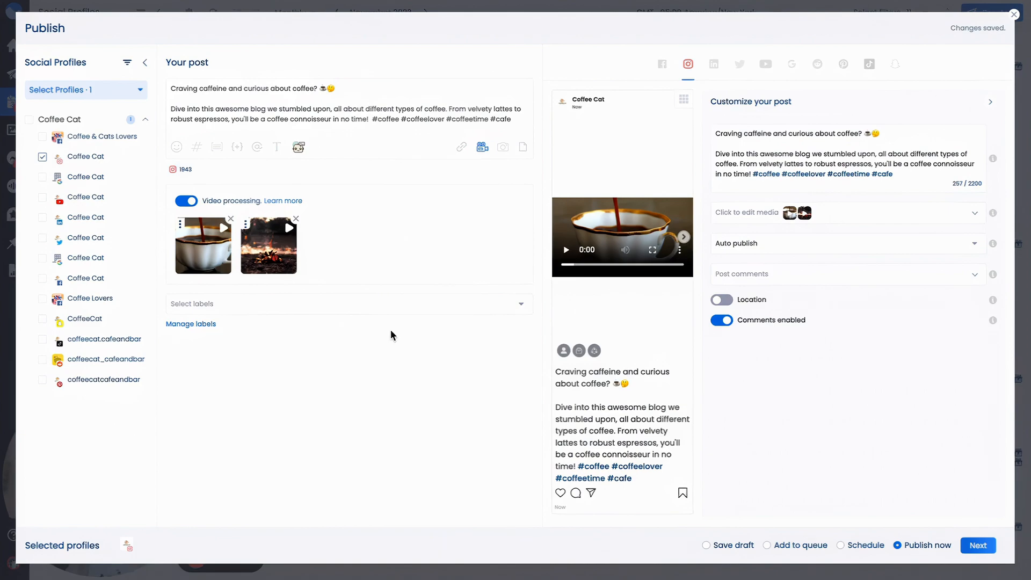
left_click(483, 146)
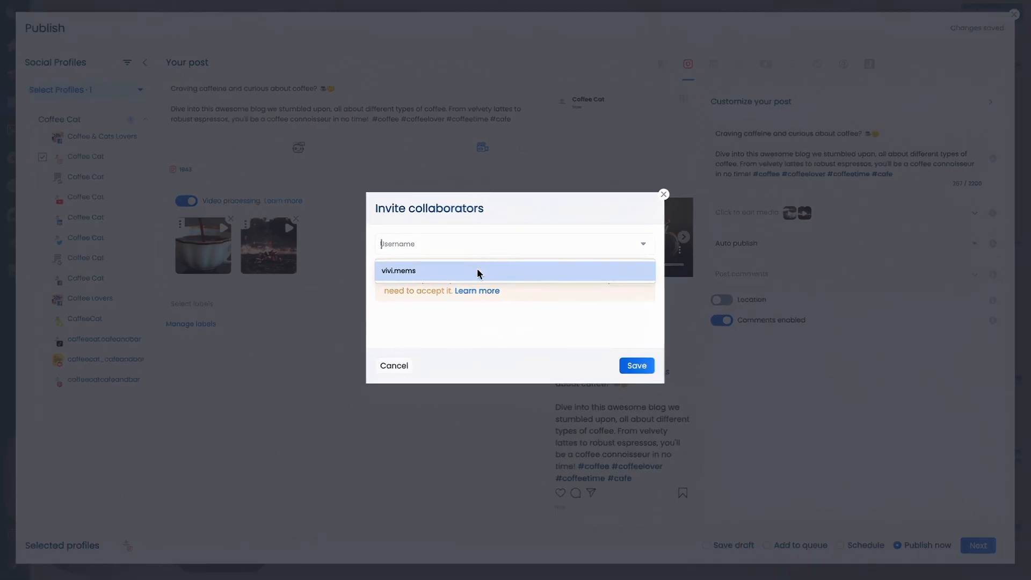
left_click(398, 270)
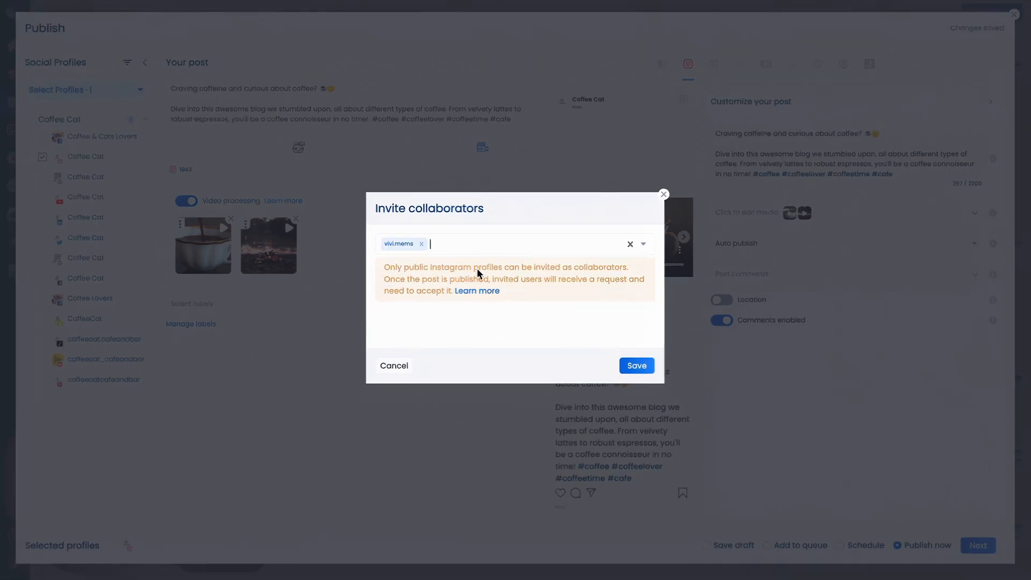
left_click(635, 365)
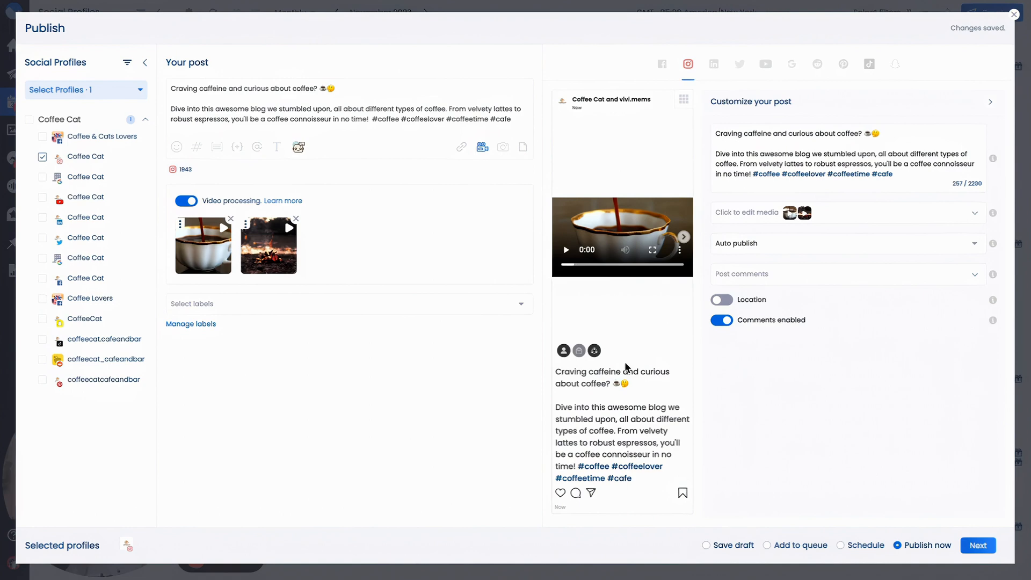
mouse_move(651, 326)
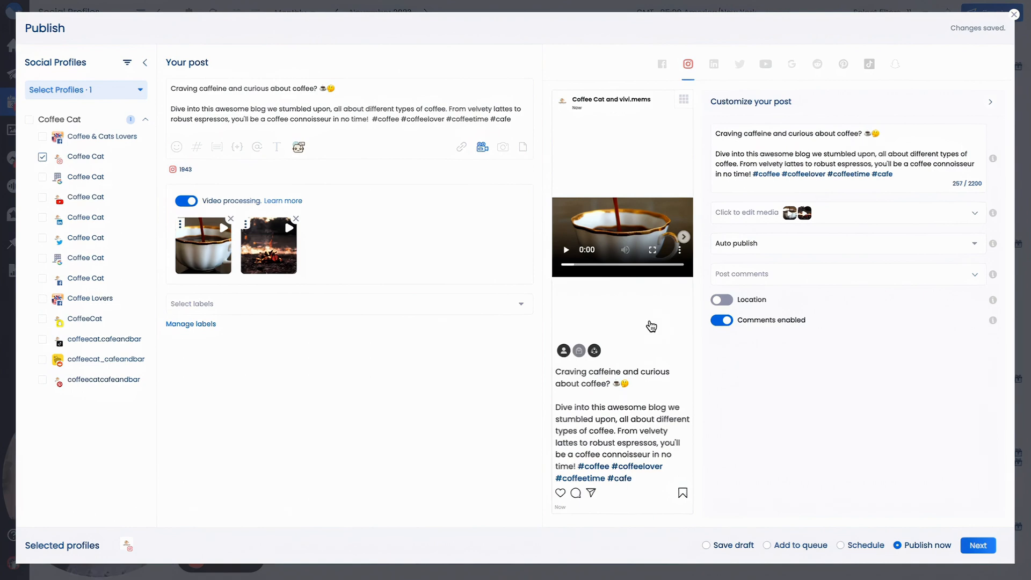
Step: Review and accept coffeecat.cafeandbar's collaborator invite on the coffee post in Instagram
left_click(1015, 14)
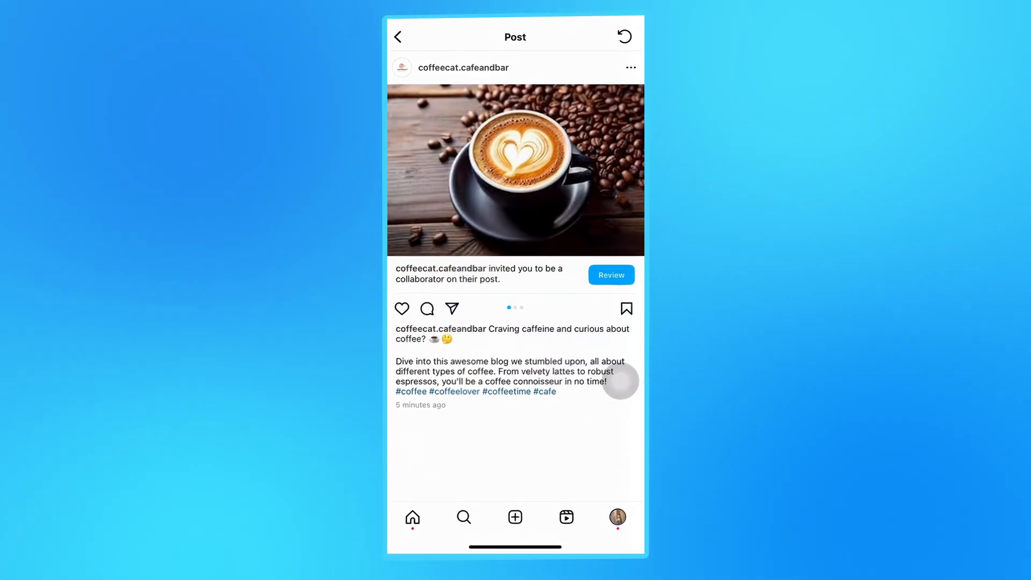
left_click(610, 275)
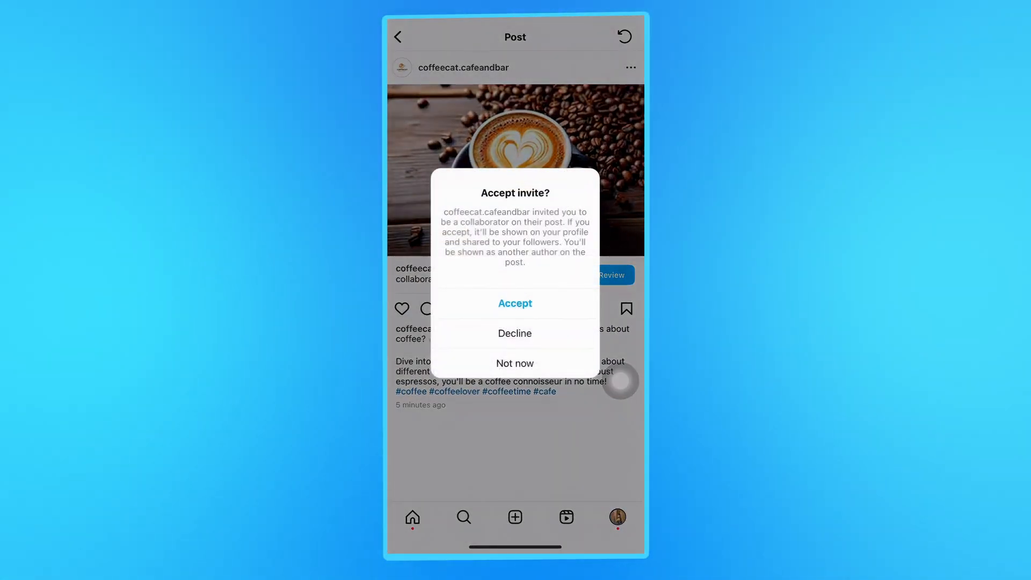
left_click(515, 303)
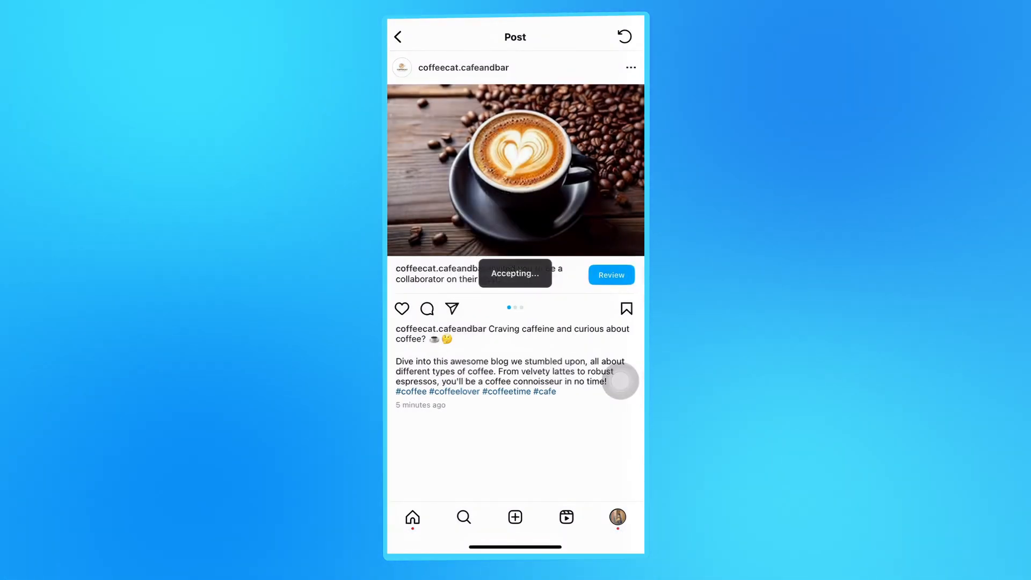